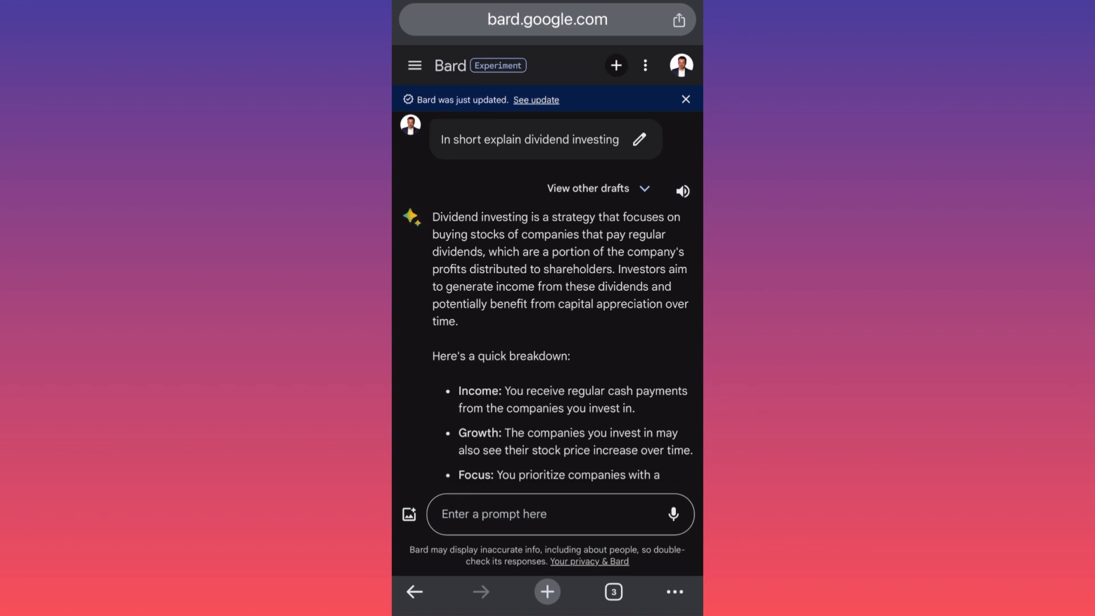
scroll(up, 3)
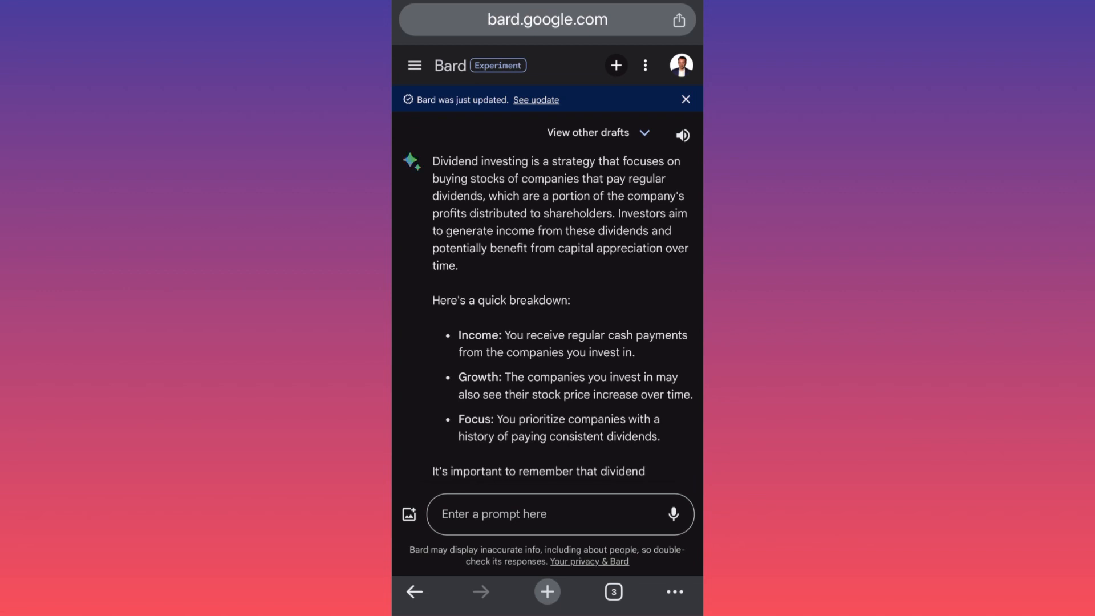
scroll(down, 3)
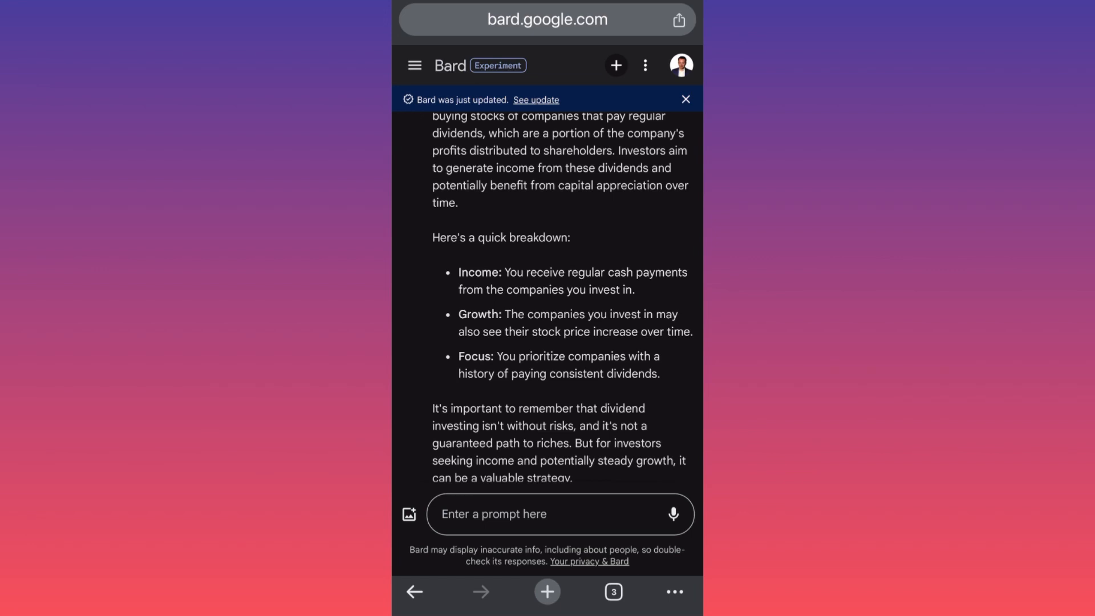
scroll(up, 3)
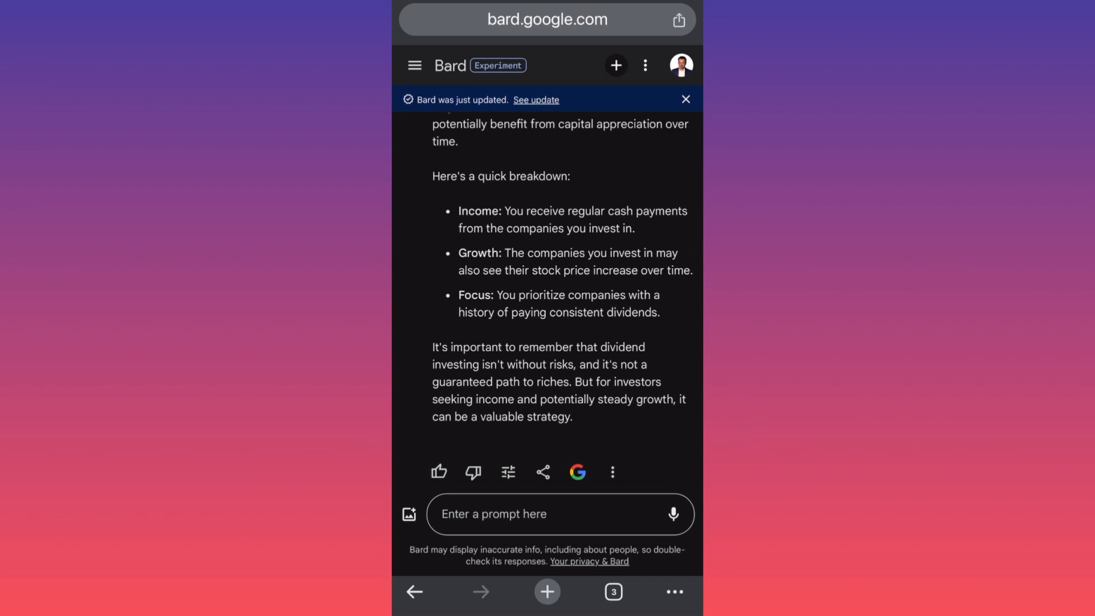
scroll(up, 3)
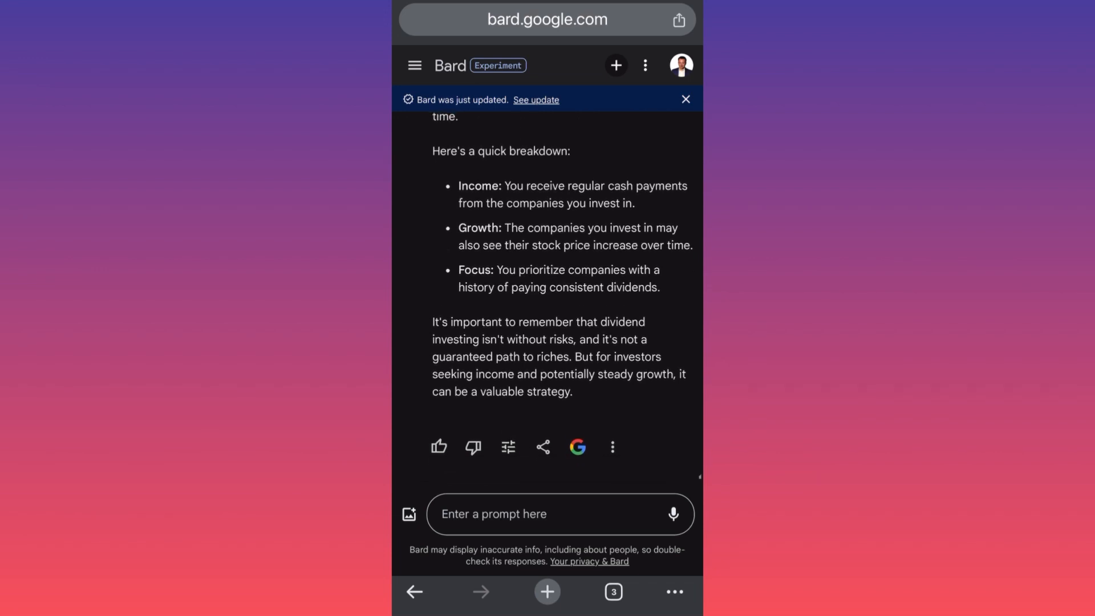